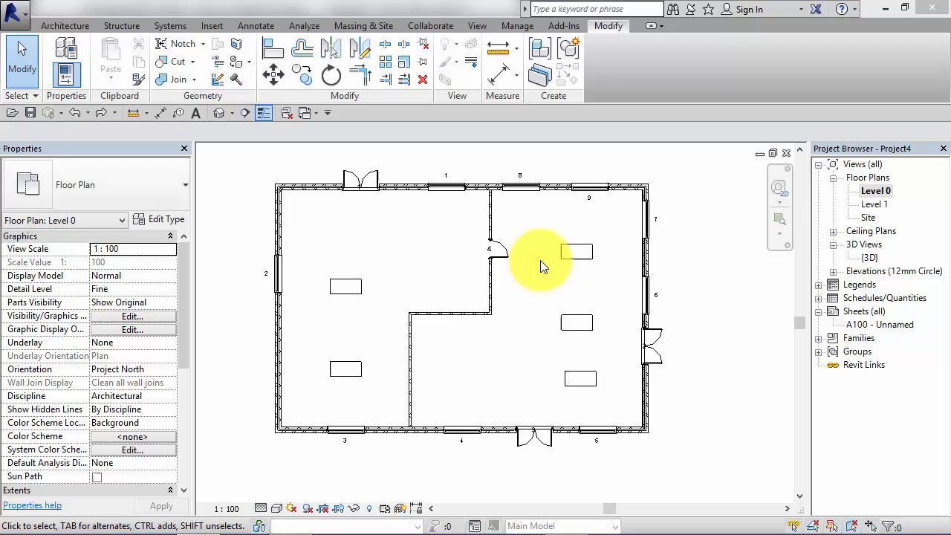
pyautogui.moveTo(556, 274)
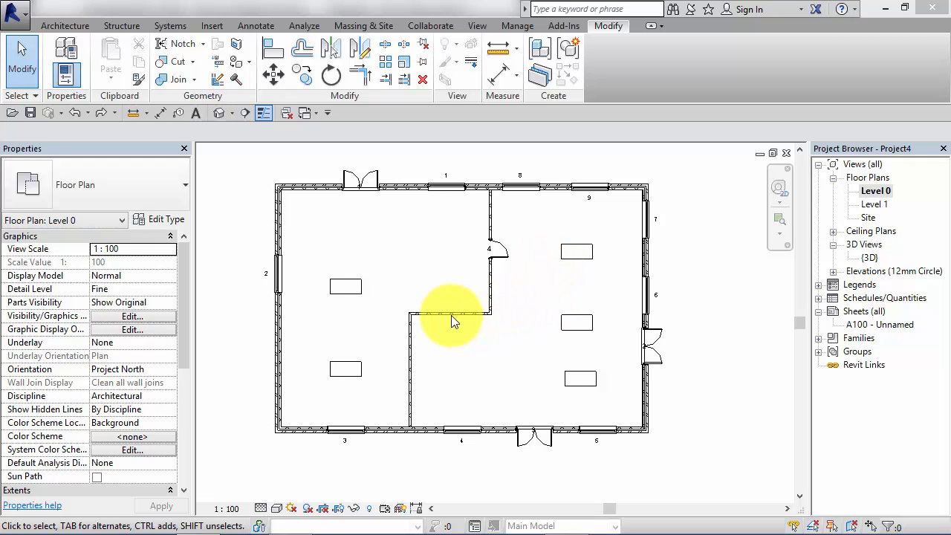
pyautogui.moveTo(458, 299)
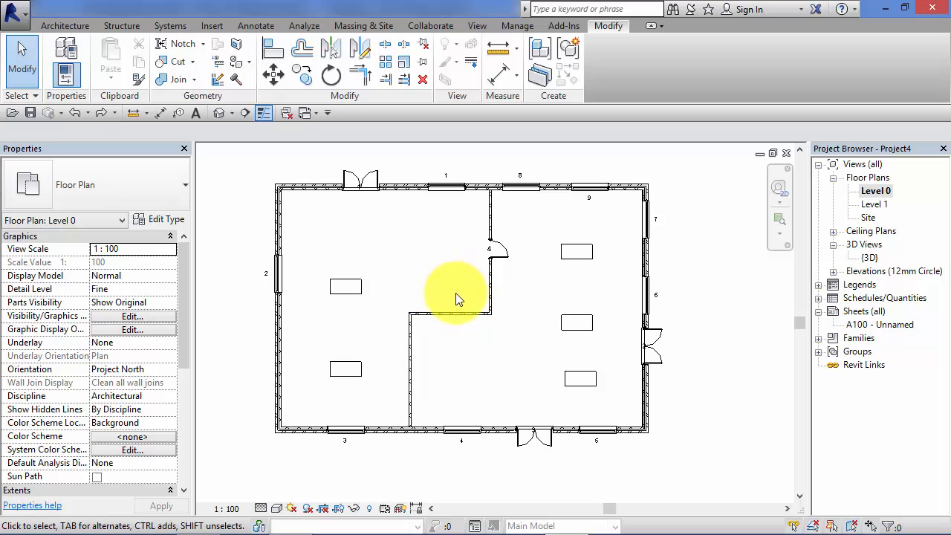
# Select the horizontal interior wall between the rooms and review its pin toggle.
pyautogui.click(453, 349)
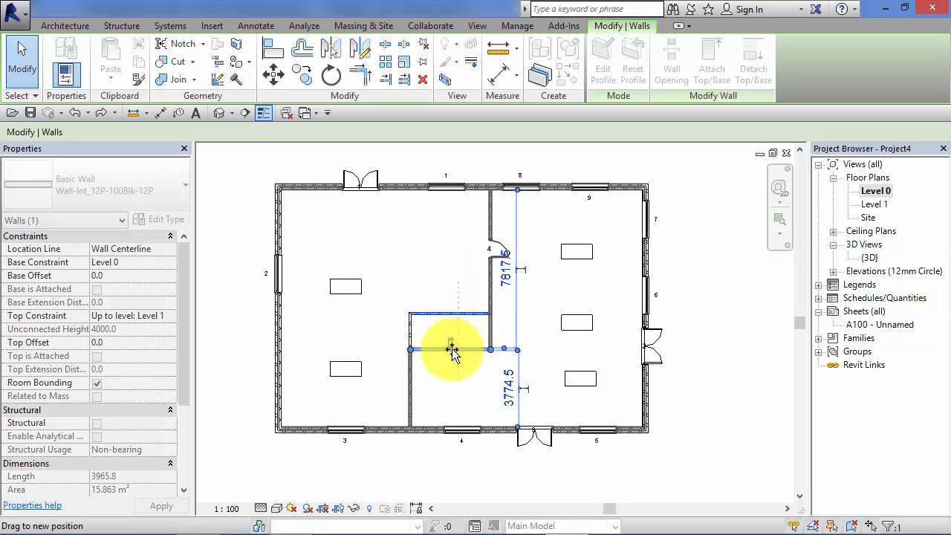
pyautogui.click(349, 175)
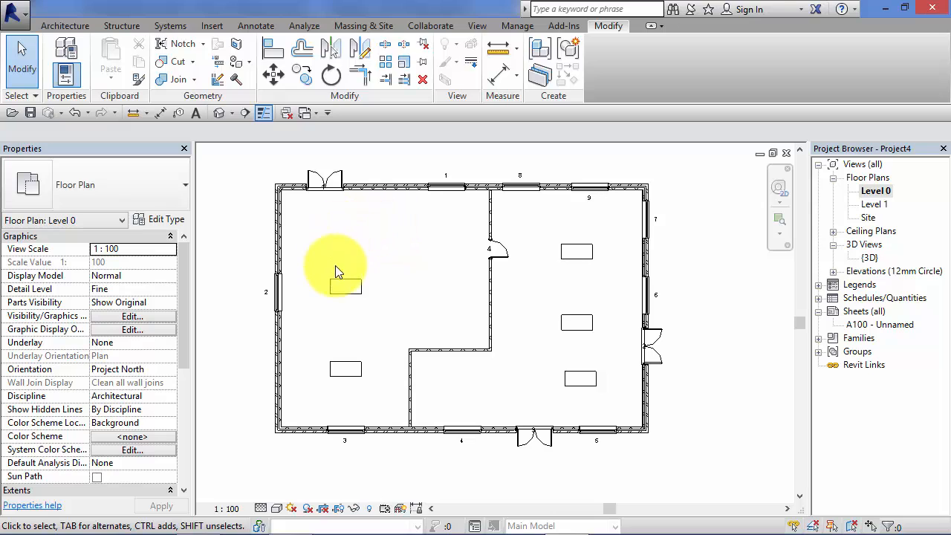
pyautogui.click(345, 285)
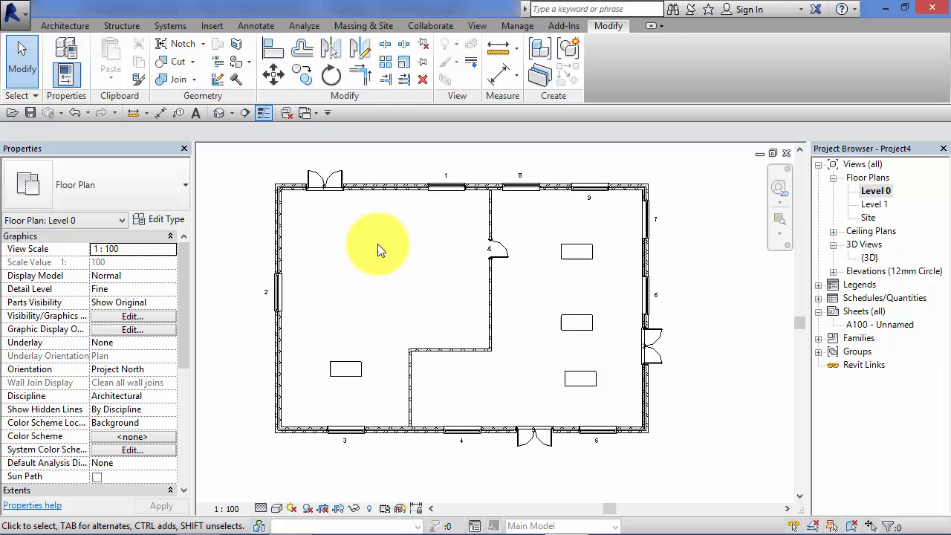
pyautogui.moveTo(387, 250)
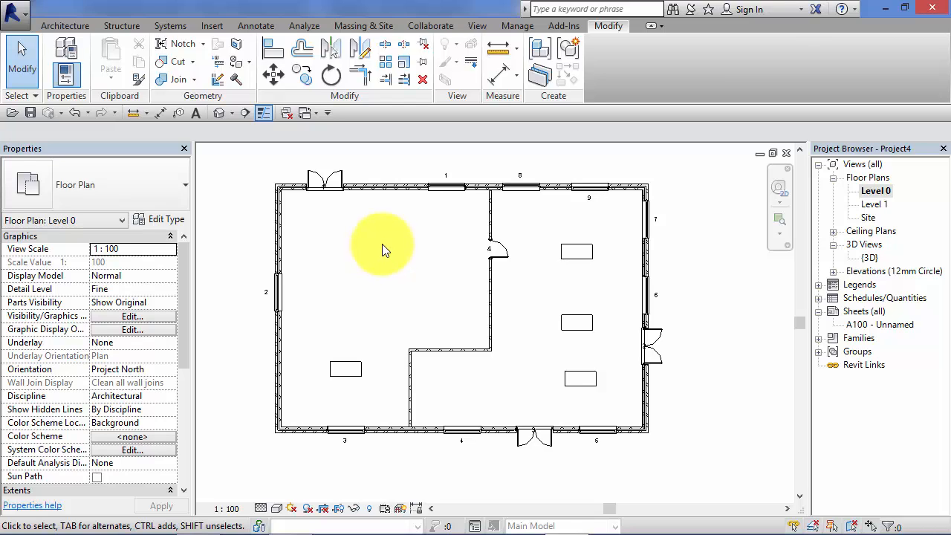
pyautogui.moveTo(315, 273)
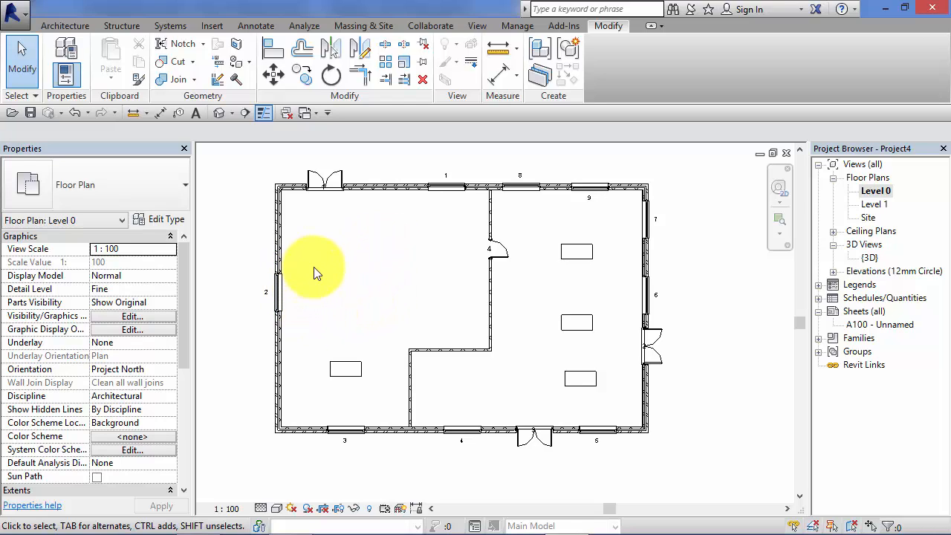
pyautogui.moveTo(330, 269)
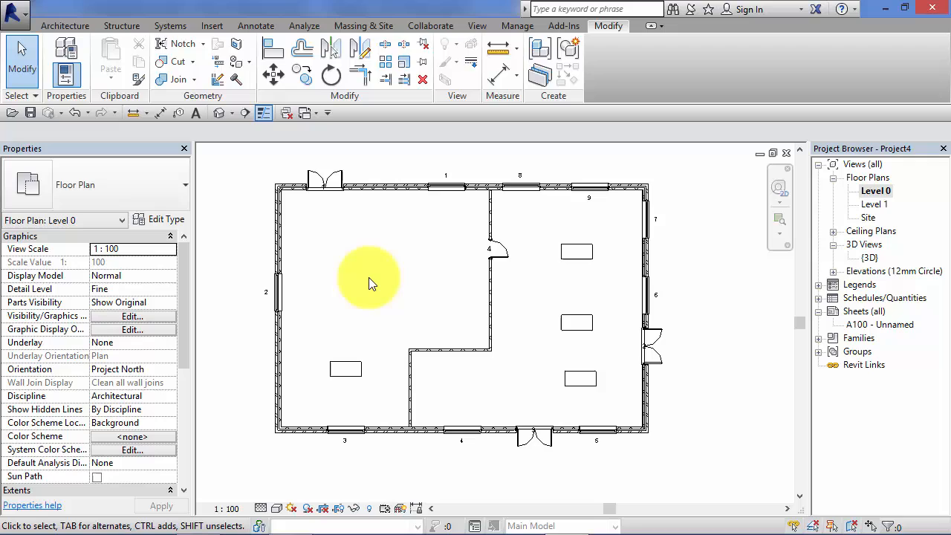
pyautogui.moveTo(425, 285)
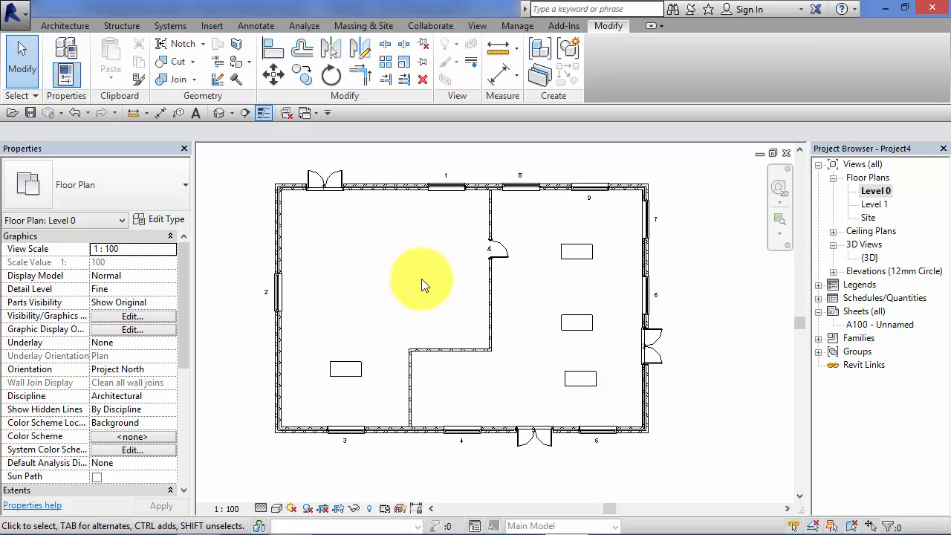
pyautogui.moveTo(443, 279)
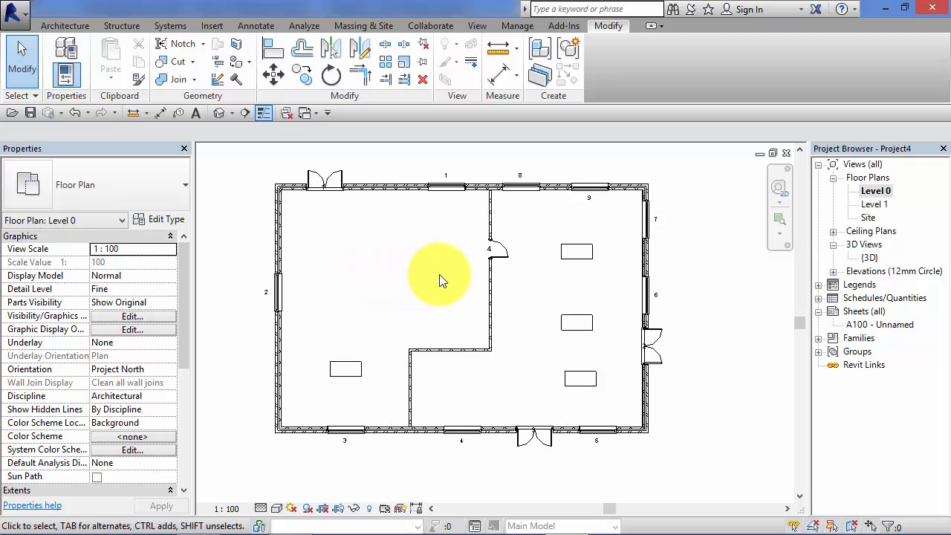
pyautogui.moveTo(434, 280)
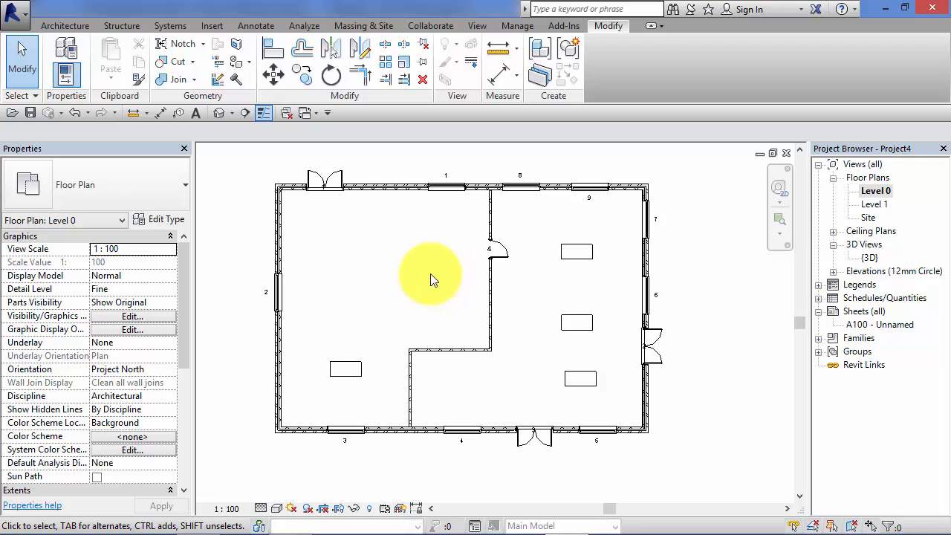
pyautogui.moveTo(426, 282)
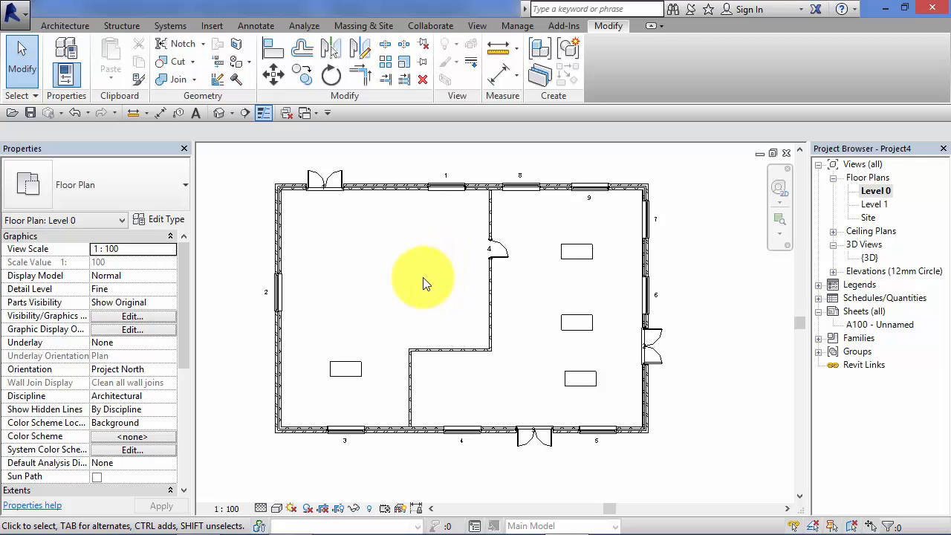
pyautogui.moveTo(411, 280)
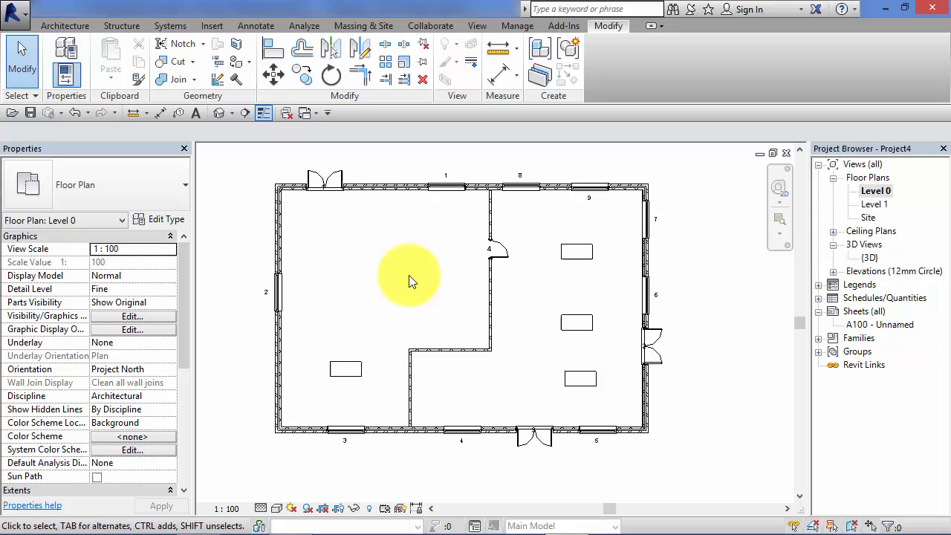
pyautogui.moveTo(416, 276)
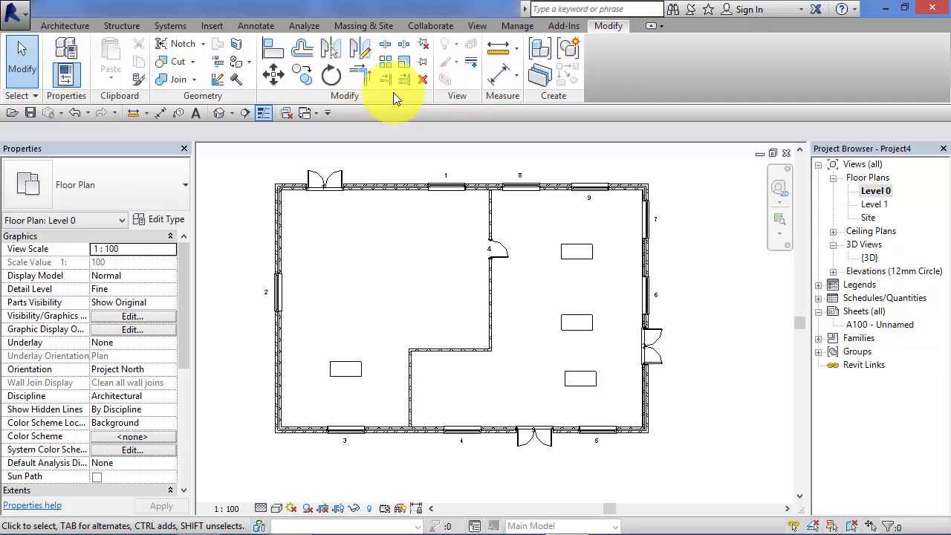
pyautogui.moveTo(419, 62)
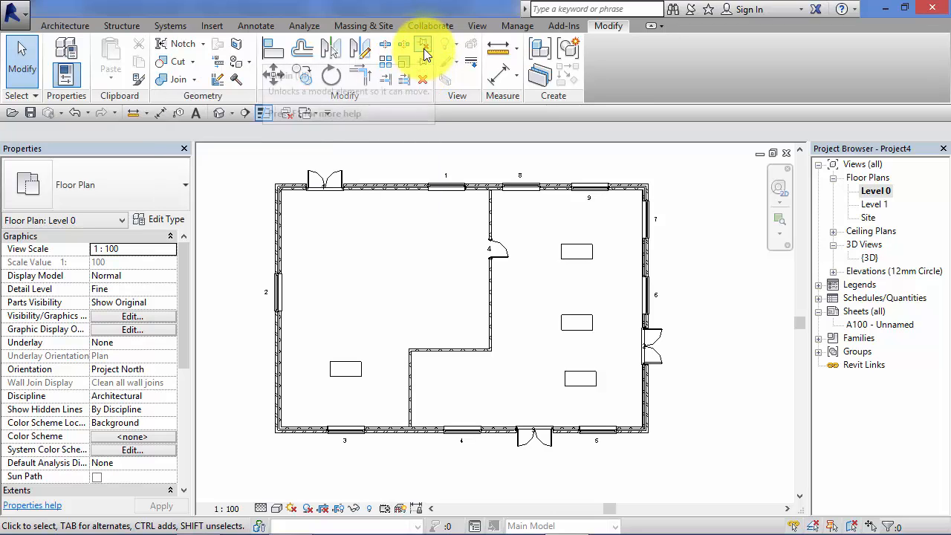
pyautogui.moveTo(422, 49)
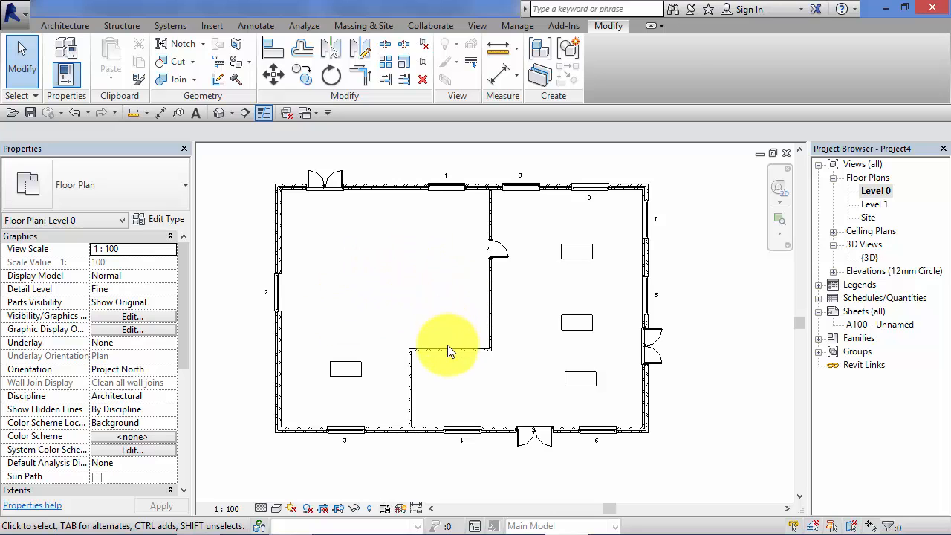
pyautogui.click(448, 350)
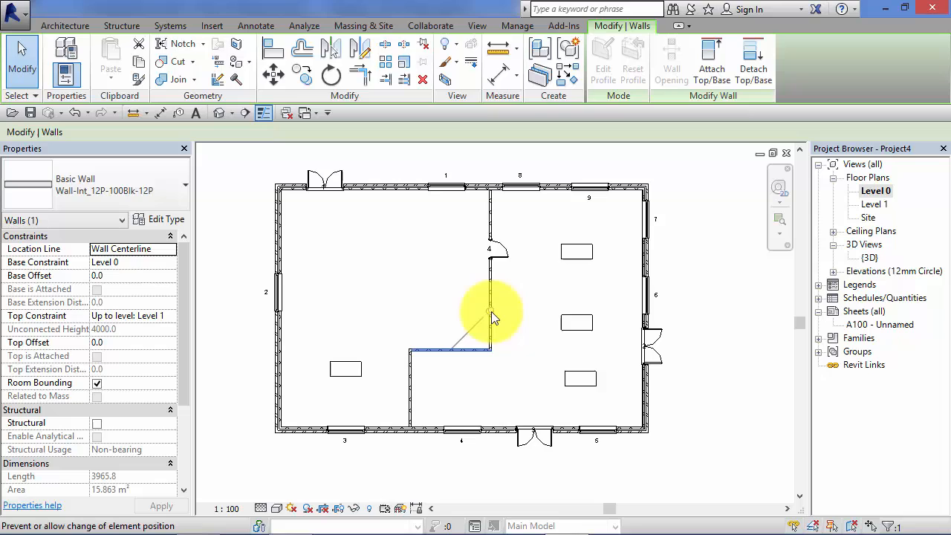
pyautogui.moveTo(493, 315)
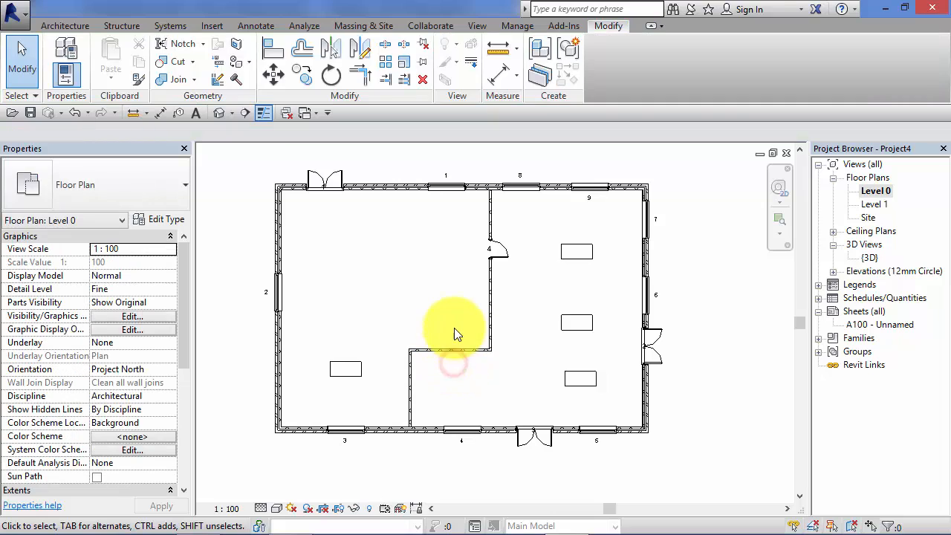
pyautogui.moveTo(453, 355)
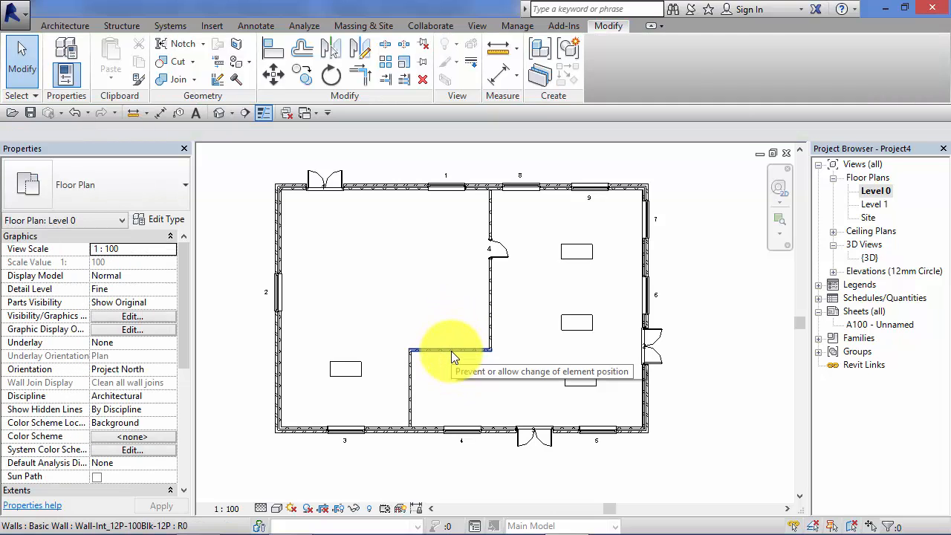
pyautogui.click(448, 349)
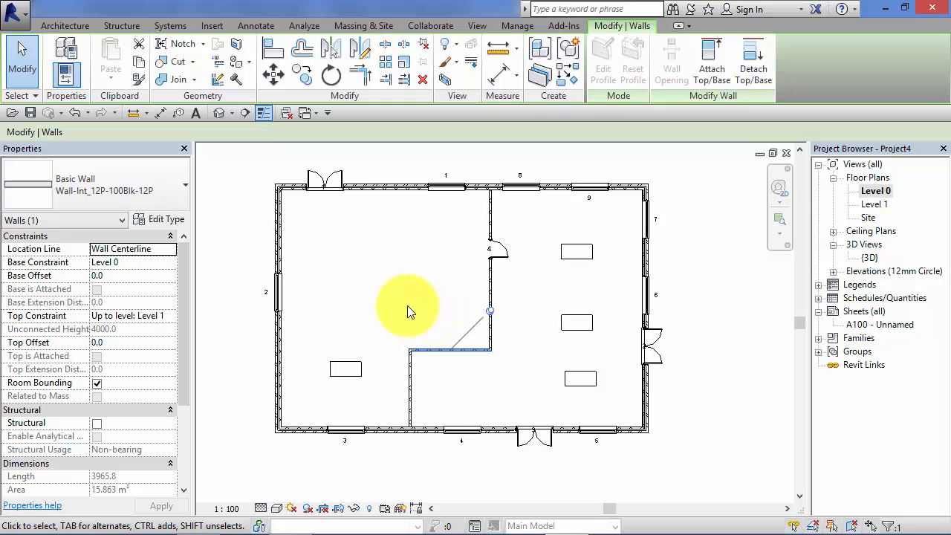
pyautogui.moveTo(434, 336)
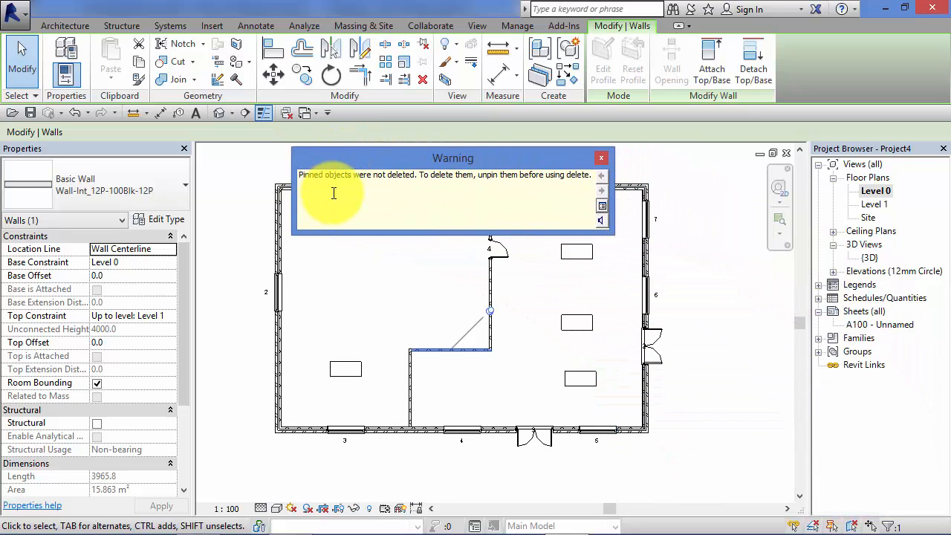
pyautogui.moveTo(428, 188)
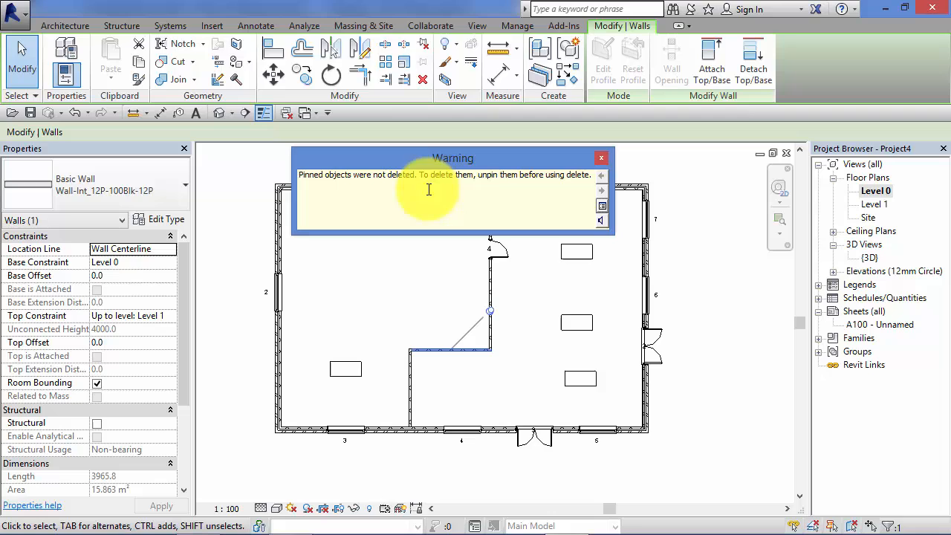
pyautogui.moveTo(544, 187)
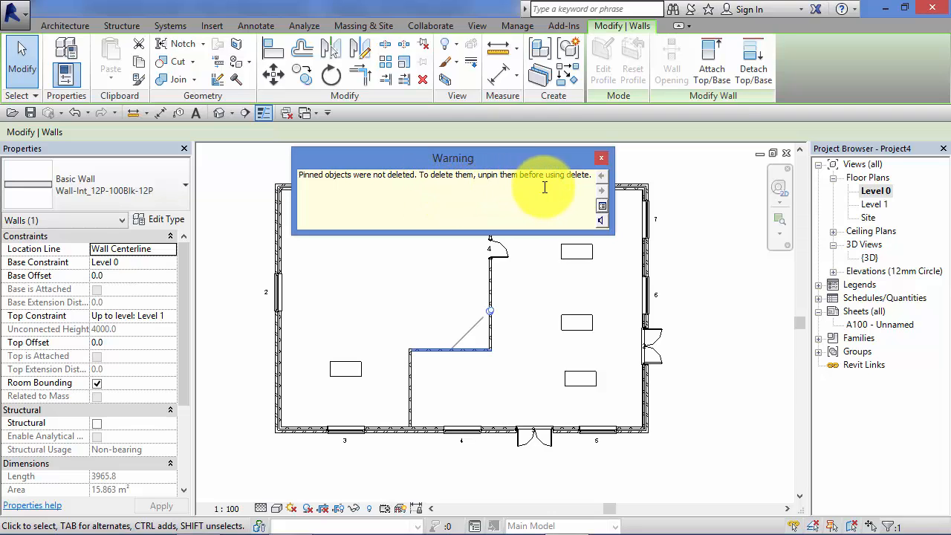
# Dismiss the 'Pinned objects were not deleted' warning after the delete attempt.
pyautogui.click(600, 158)
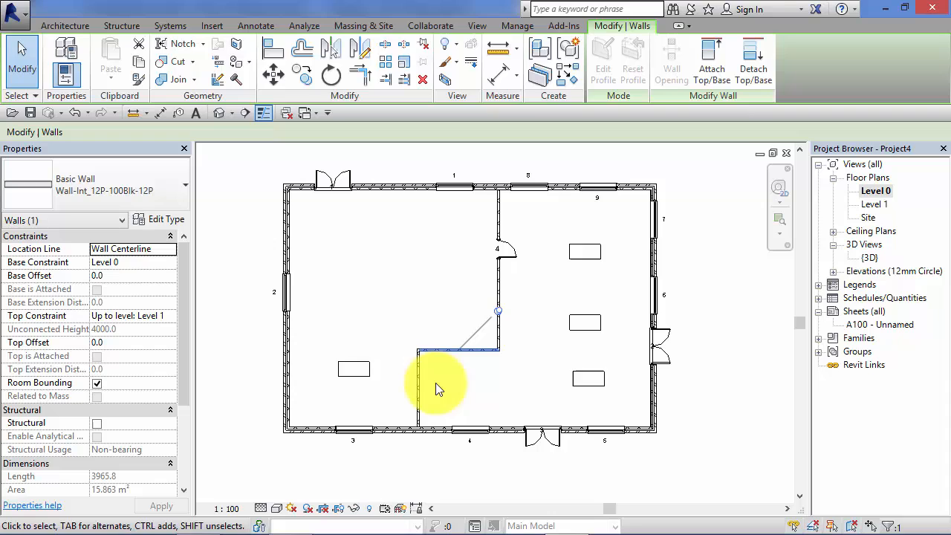
pyautogui.moveTo(387, 357)
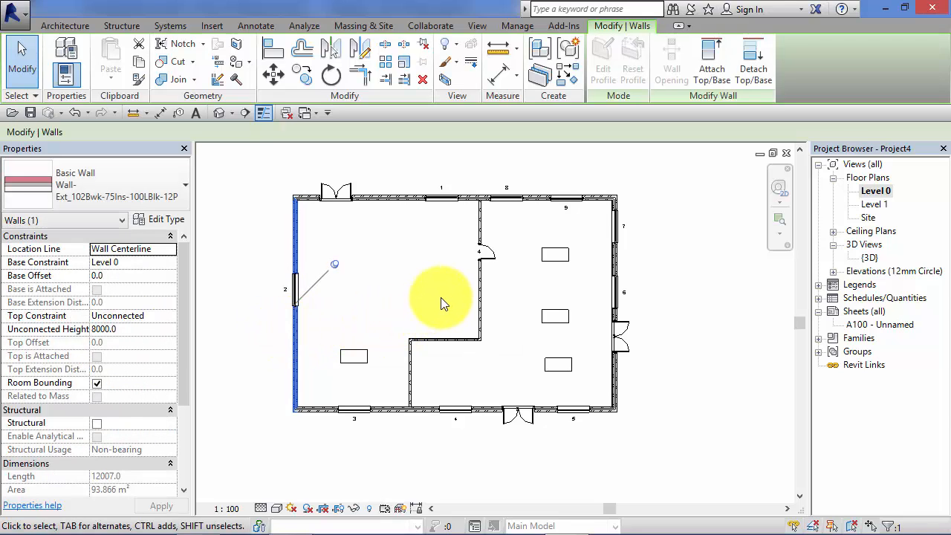
pyautogui.click(654, 275)
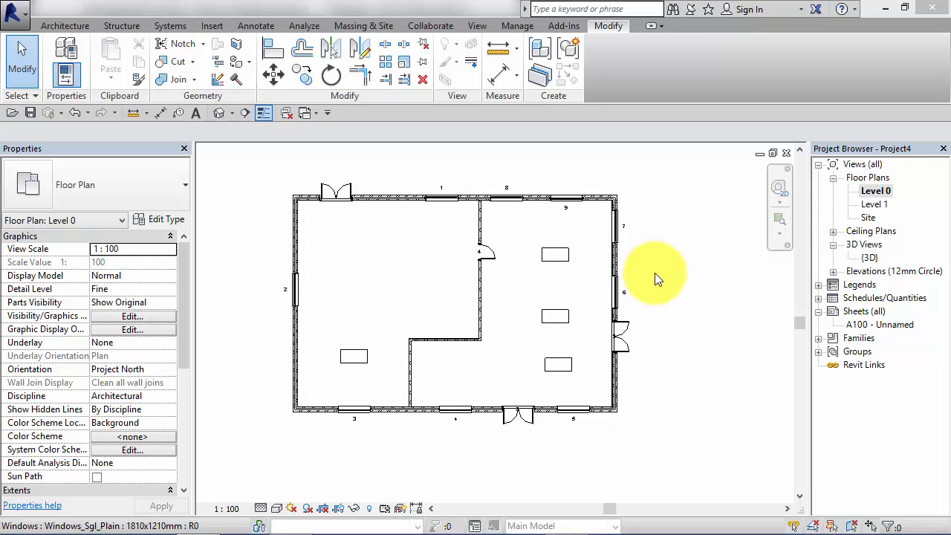
pyautogui.moveTo(651, 274)
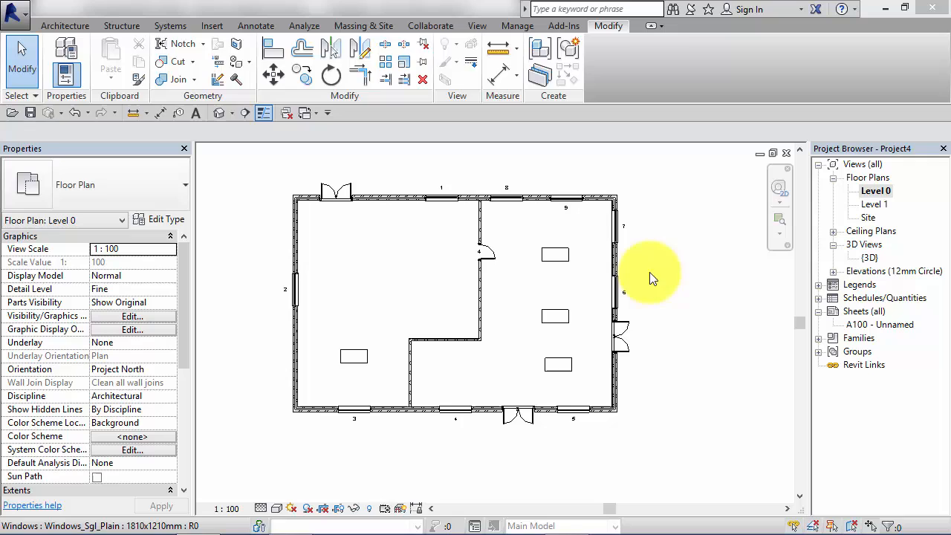
pyautogui.moveTo(455, 374)
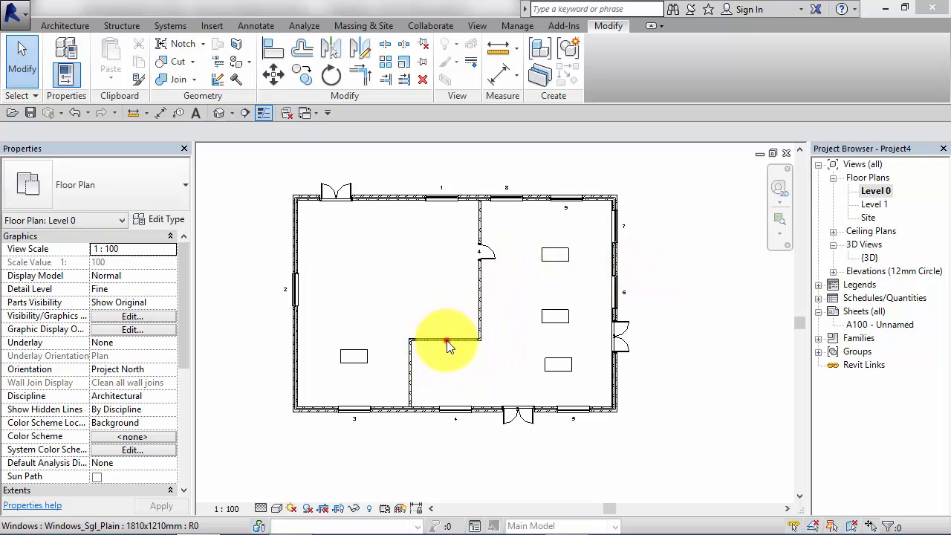
pyautogui.click(445, 345)
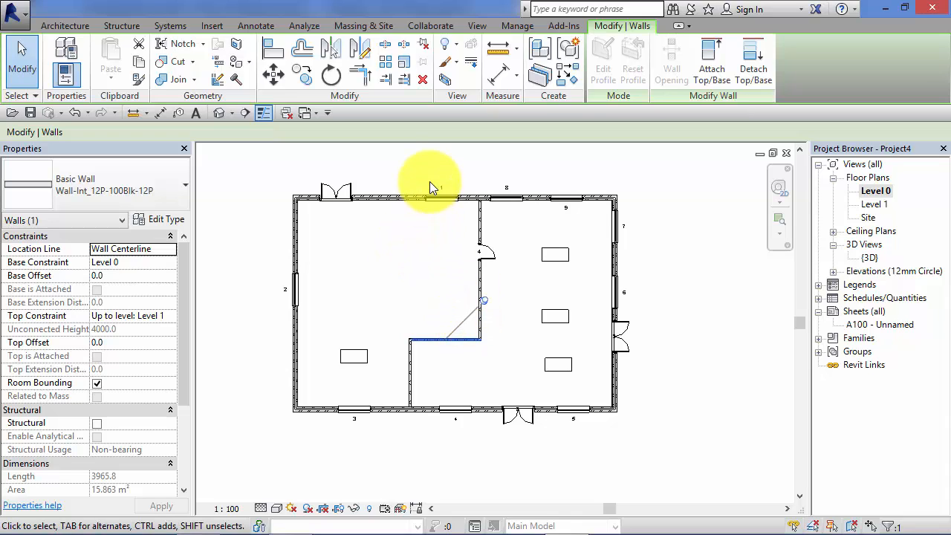
pyautogui.moveTo(421, 45)
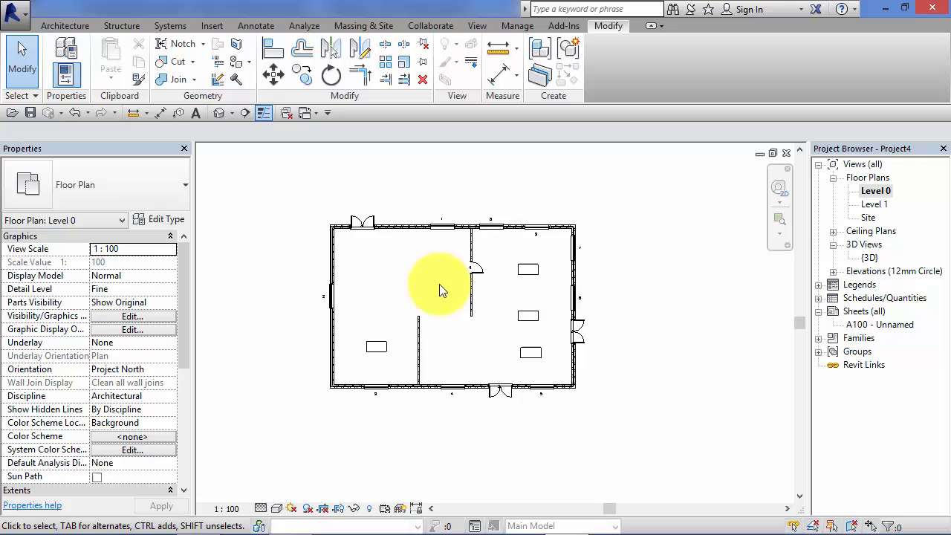
pyautogui.moveTo(297, 201)
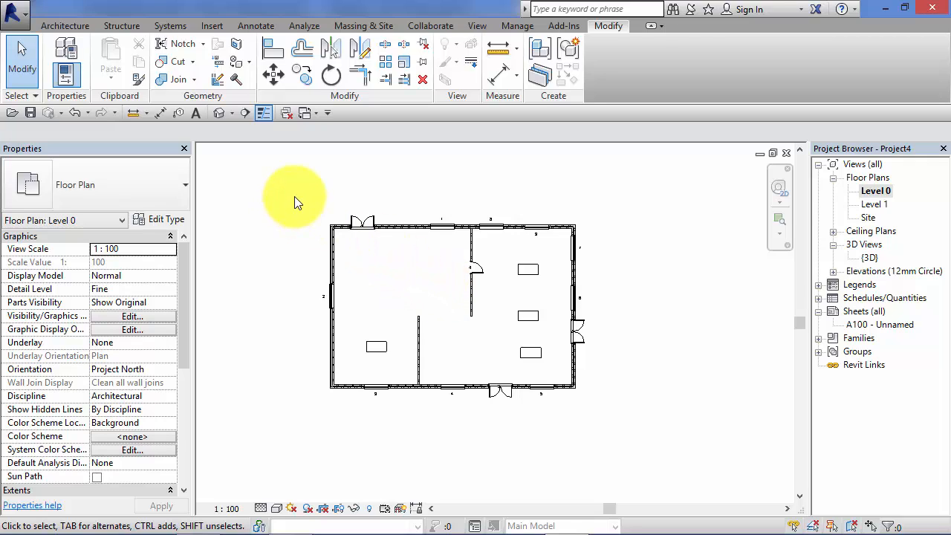
pyautogui.moveTo(306, 214)
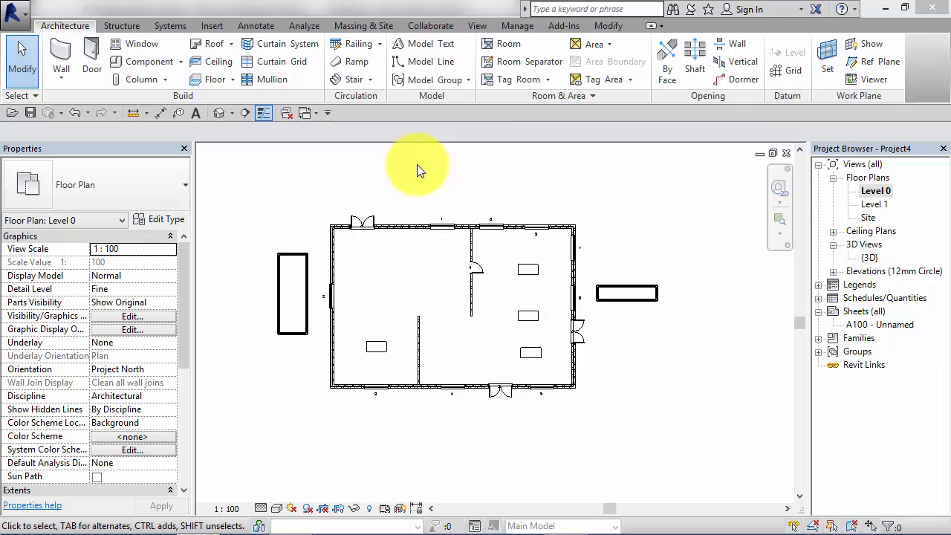
pyautogui.moveTo(412, 171)
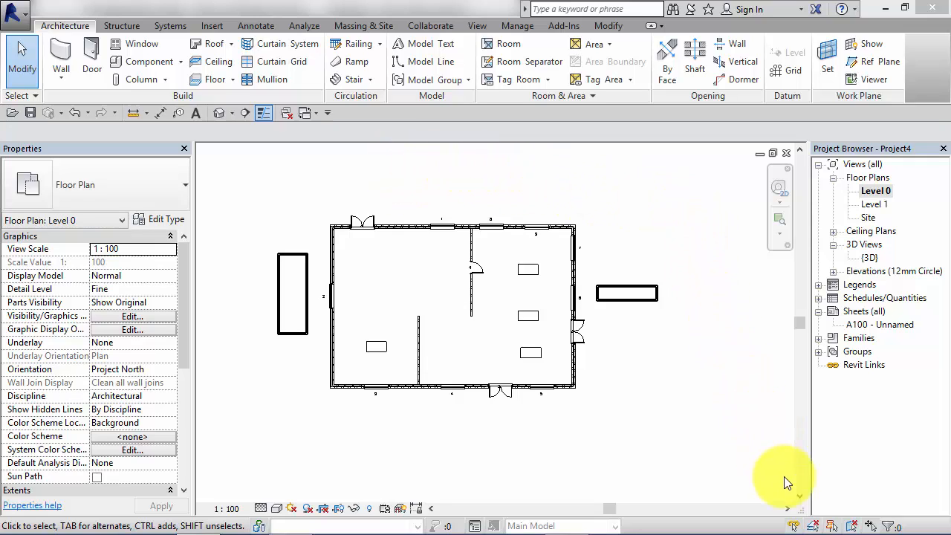
pyautogui.moveTo(835, 528)
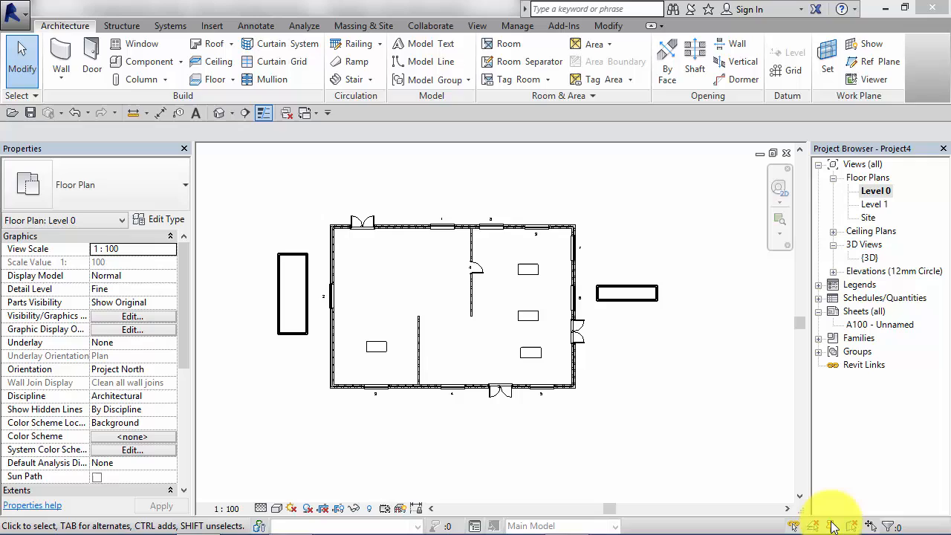
pyautogui.moveTo(820, 502)
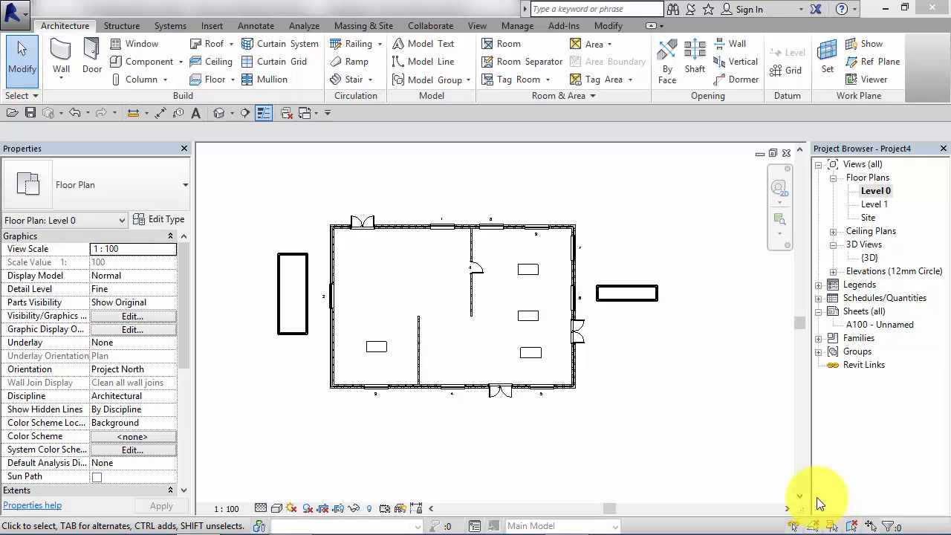
pyautogui.moveTo(805, 490)
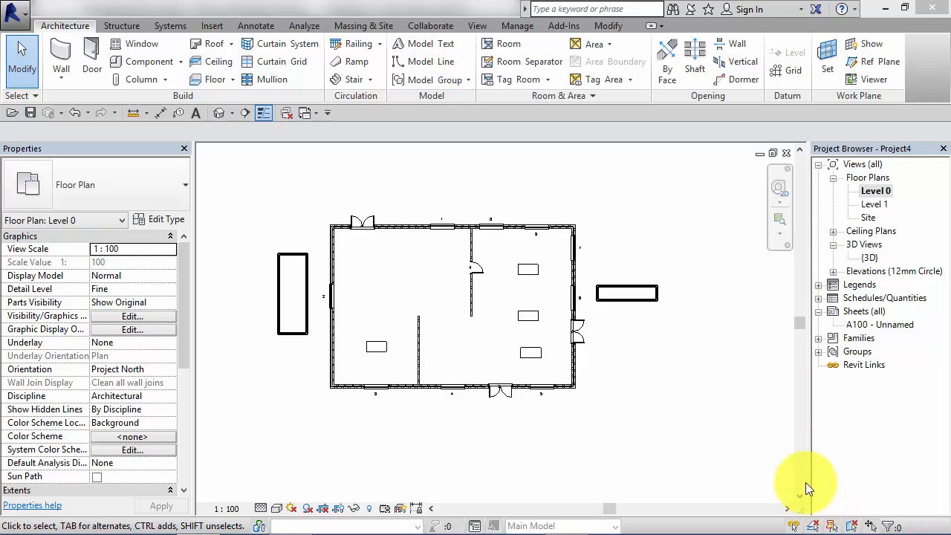
pyautogui.moveTo(347, 413)
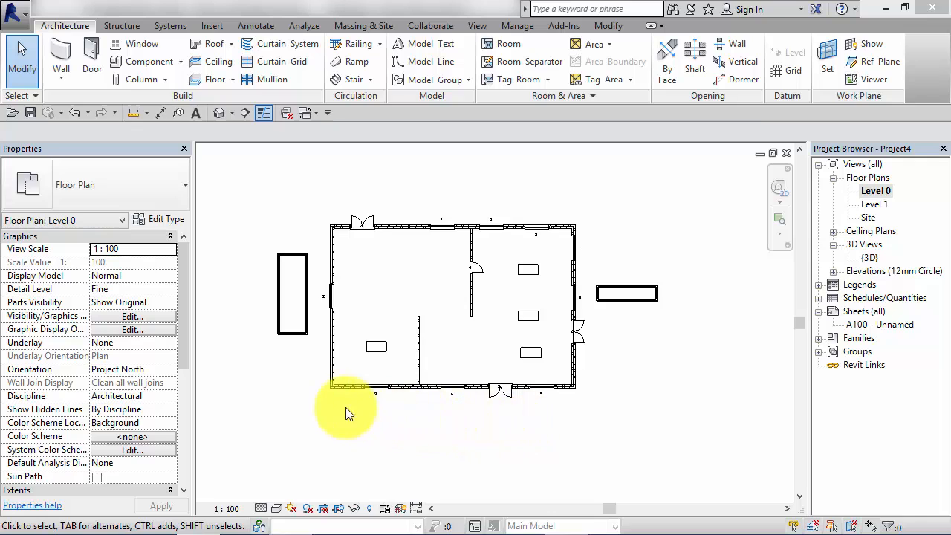
pyautogui.moveTo(541, 193)
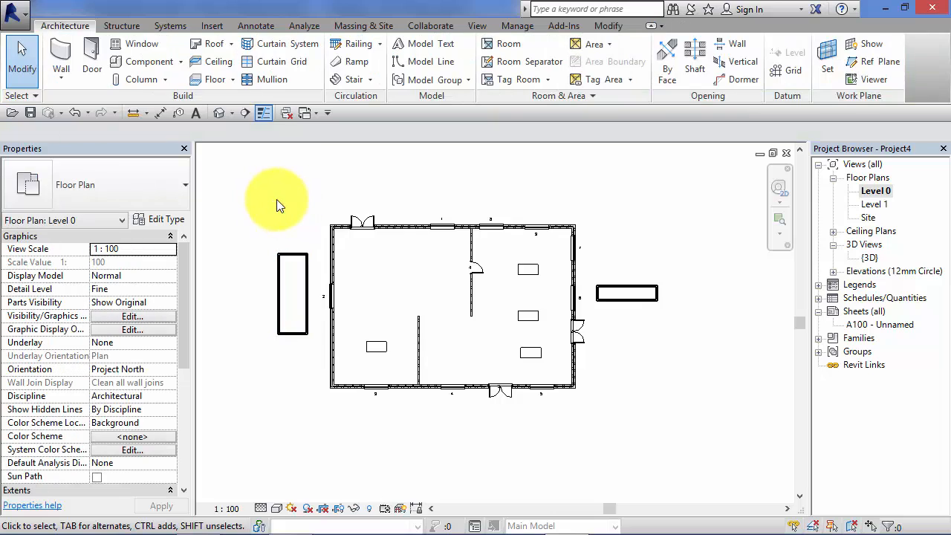
pyautogui.click(241, 165)
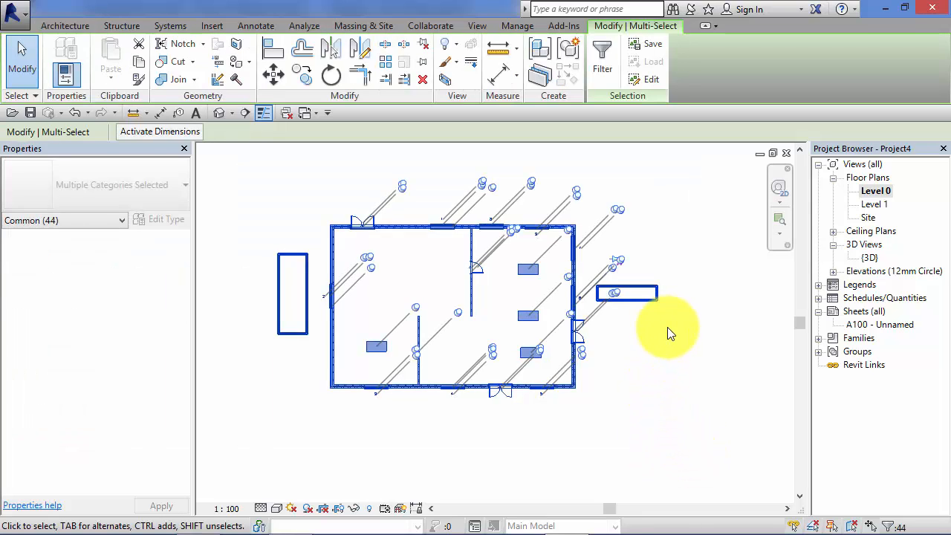
pyautogui.moveTo(300, 413)
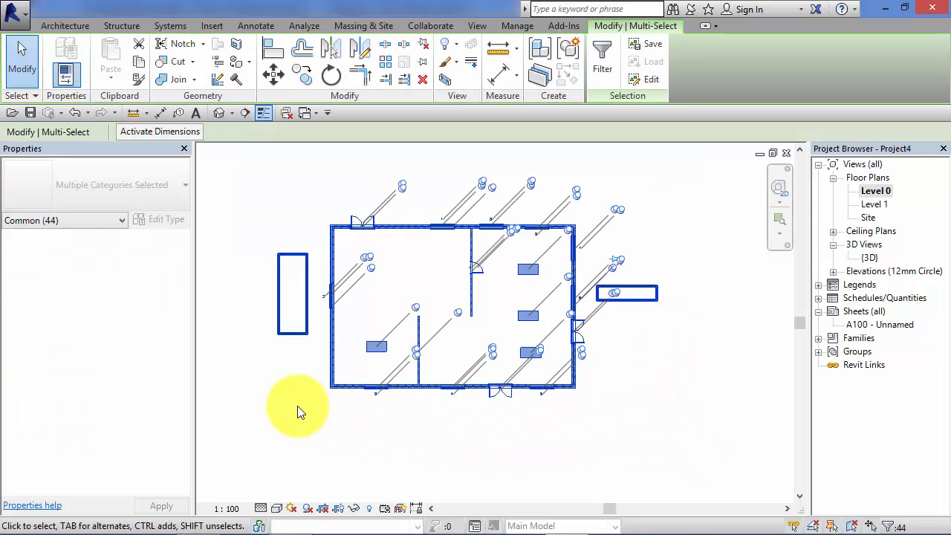
pyautogui.moveTo(407, 442)
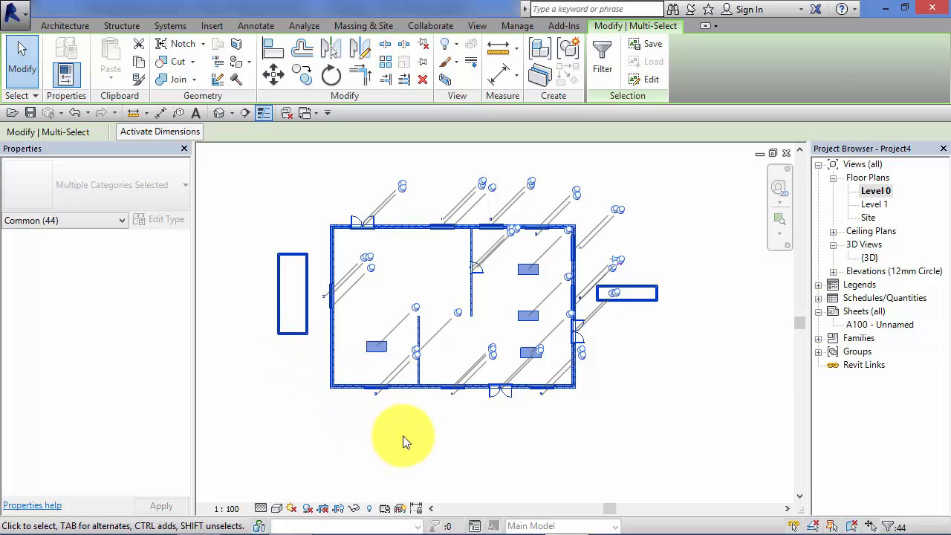
pyautogui.click(779, 444)
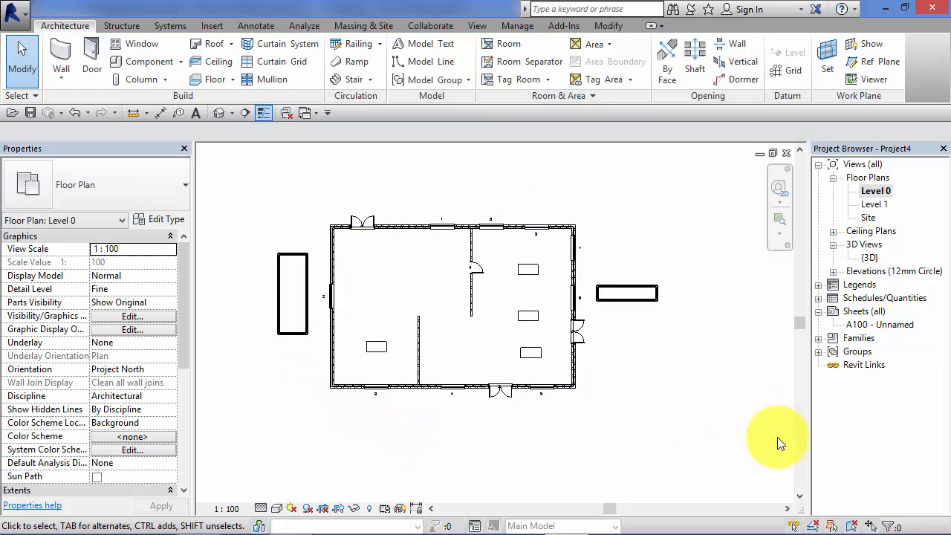
pyautogui.moveTo(835, 526)
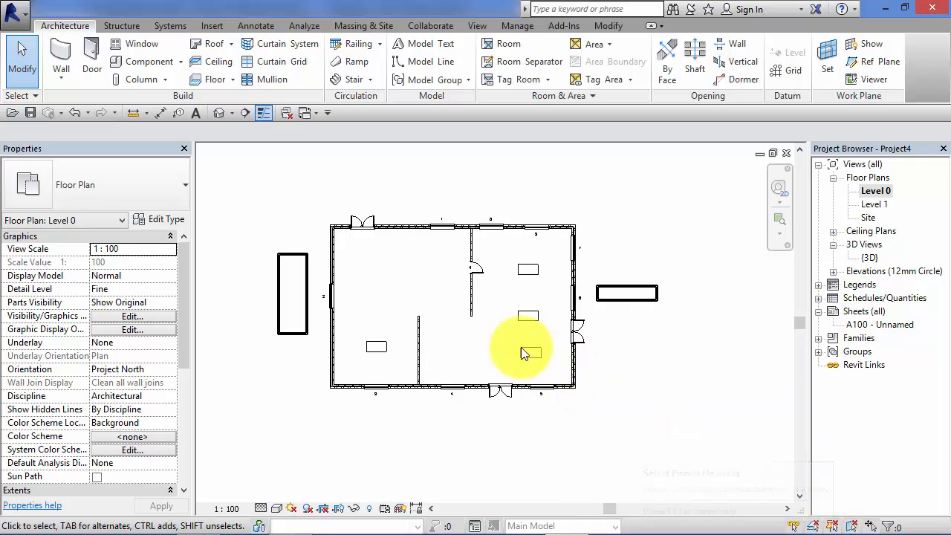
pyautogui.moveTo(259, 211)
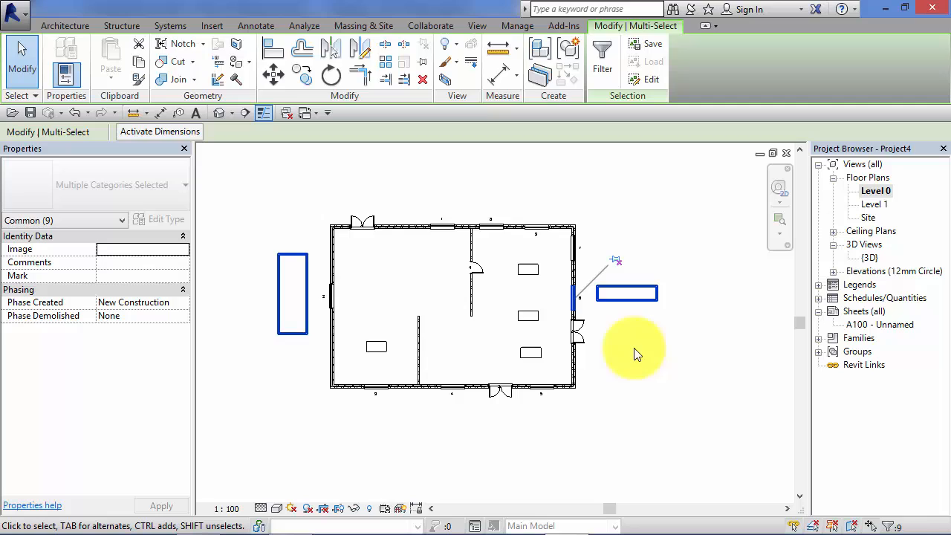
pyautogui.moveTo(303, 368)
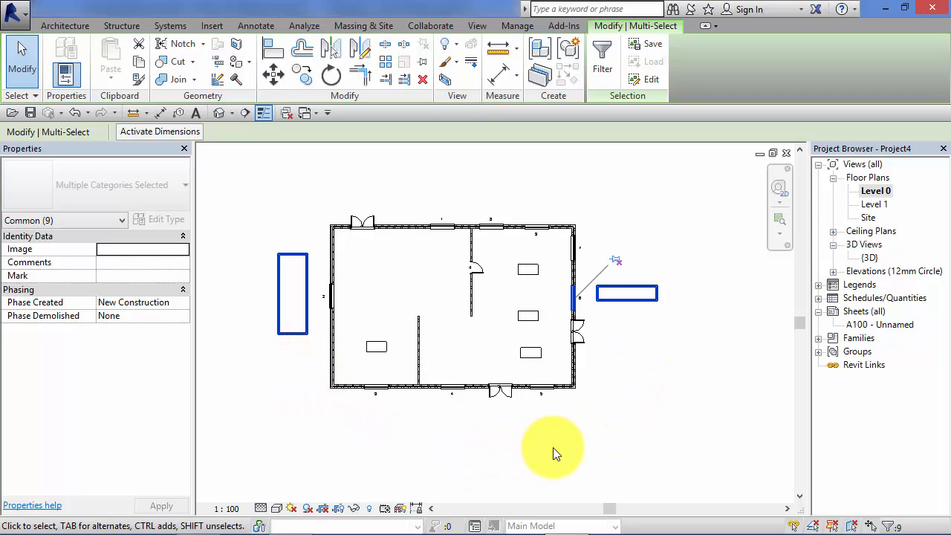
pyautogui.moveTo(428, 290)
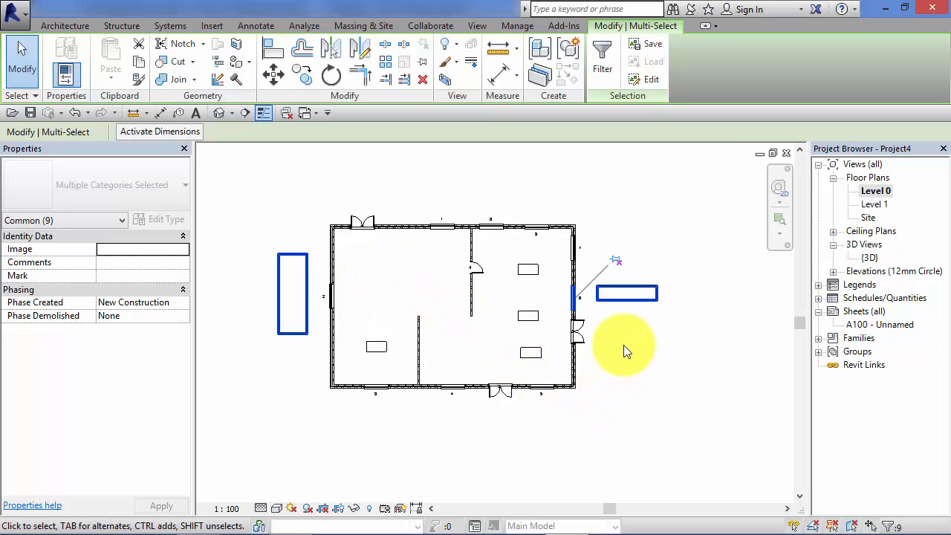
pyautogui.moveTo(620, 417)
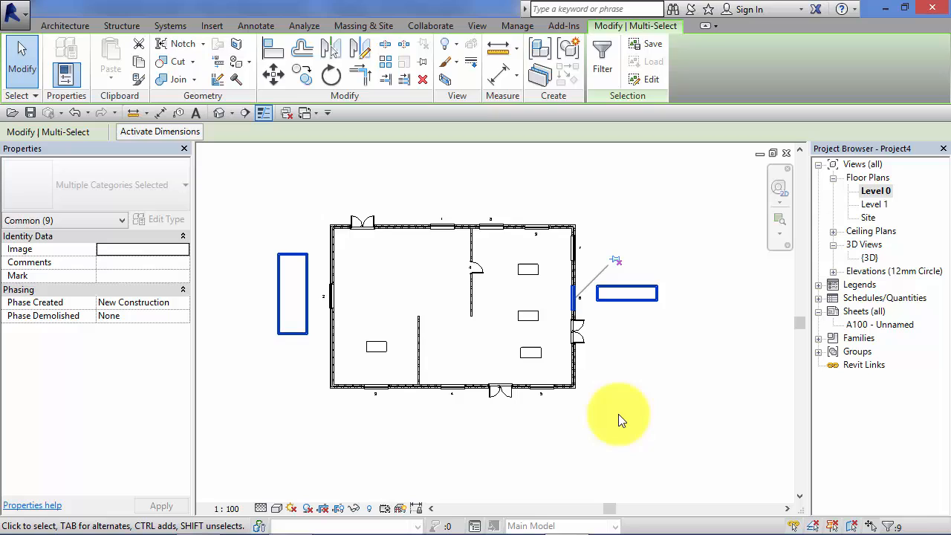
pyautogui.moveTo(630, 351)
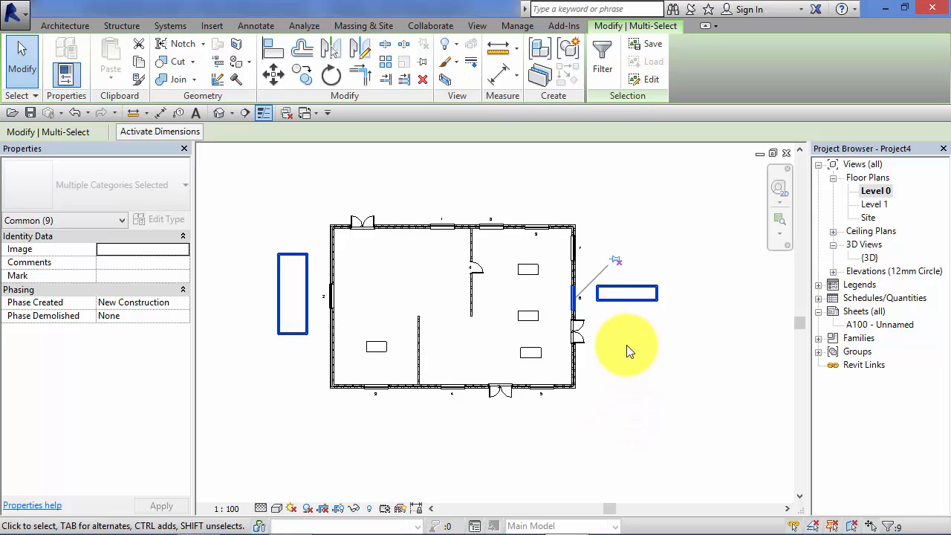
pyautogui.moveTo(805, 497)
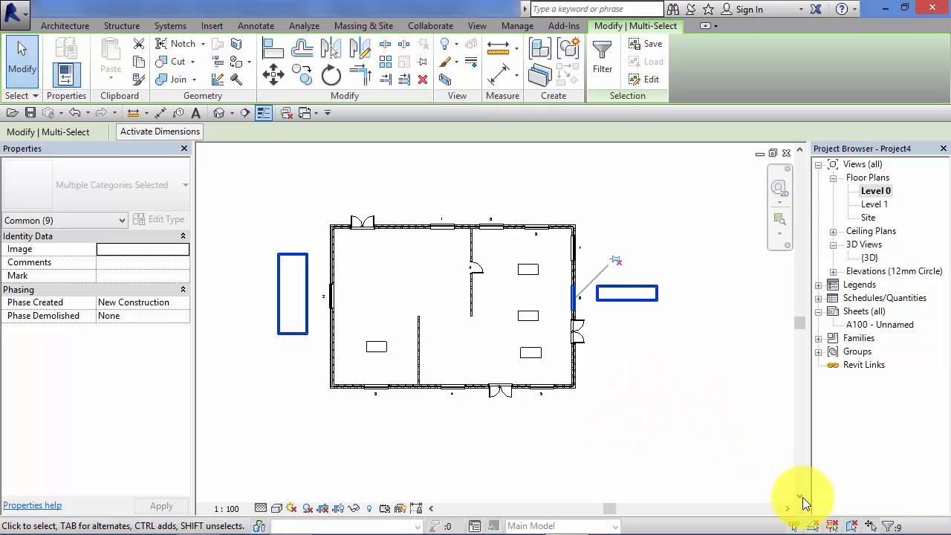
pyautogui.moveTo(413, 432)
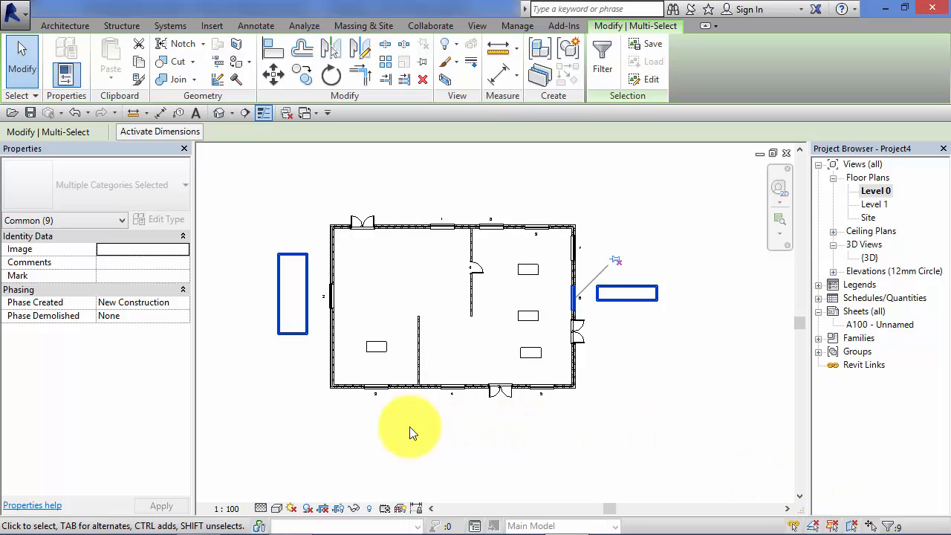
pyautogui.moveTo(269, 267)
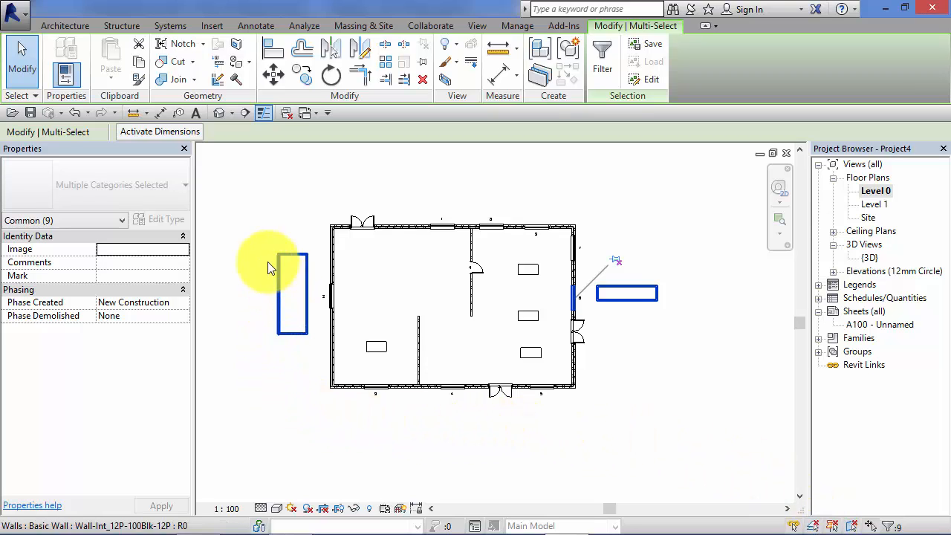
pyautogui.moveTo(320, 350)
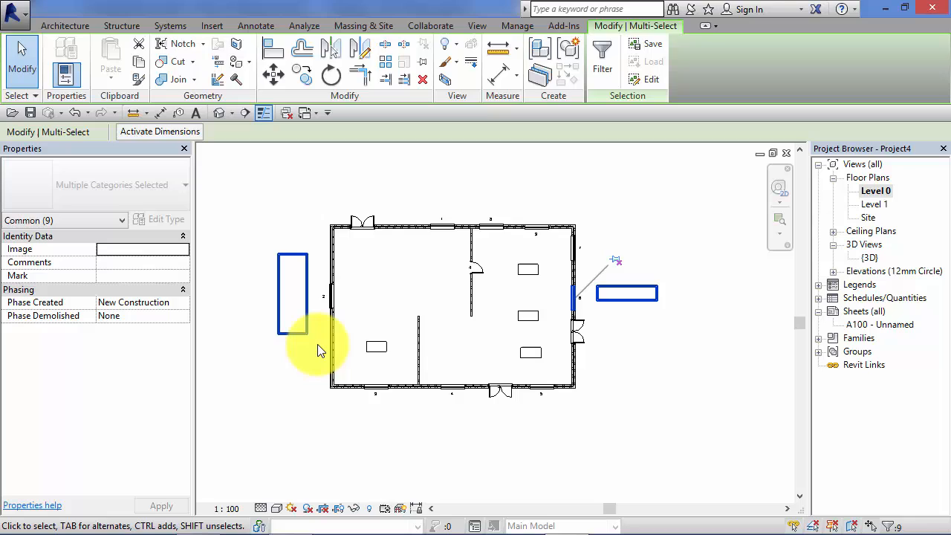